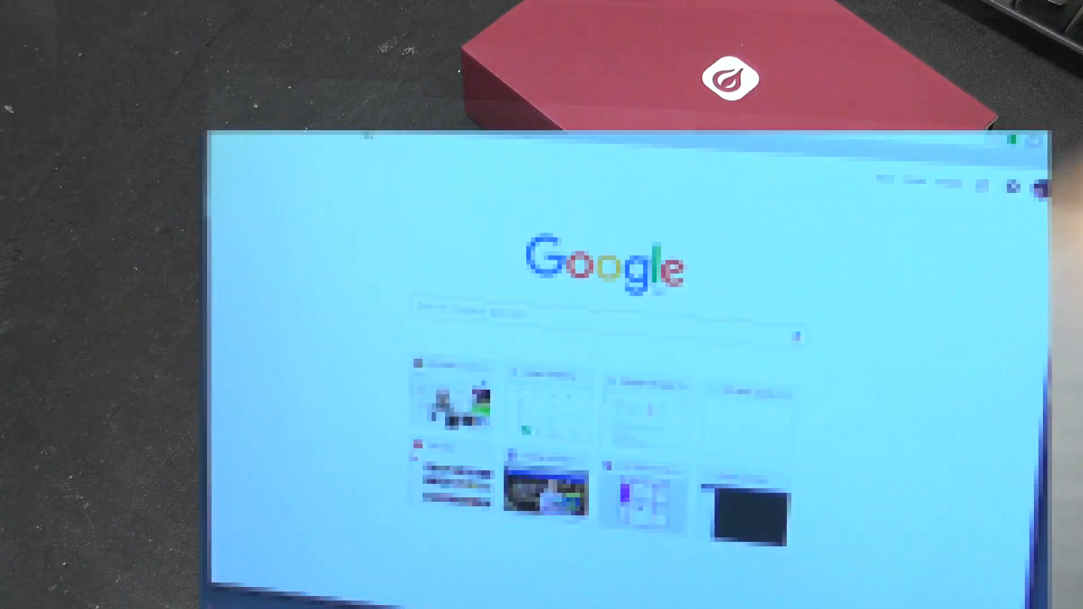
- Log into the Onion Console at 192.168.10.103 as root
text(192.168.10.151)
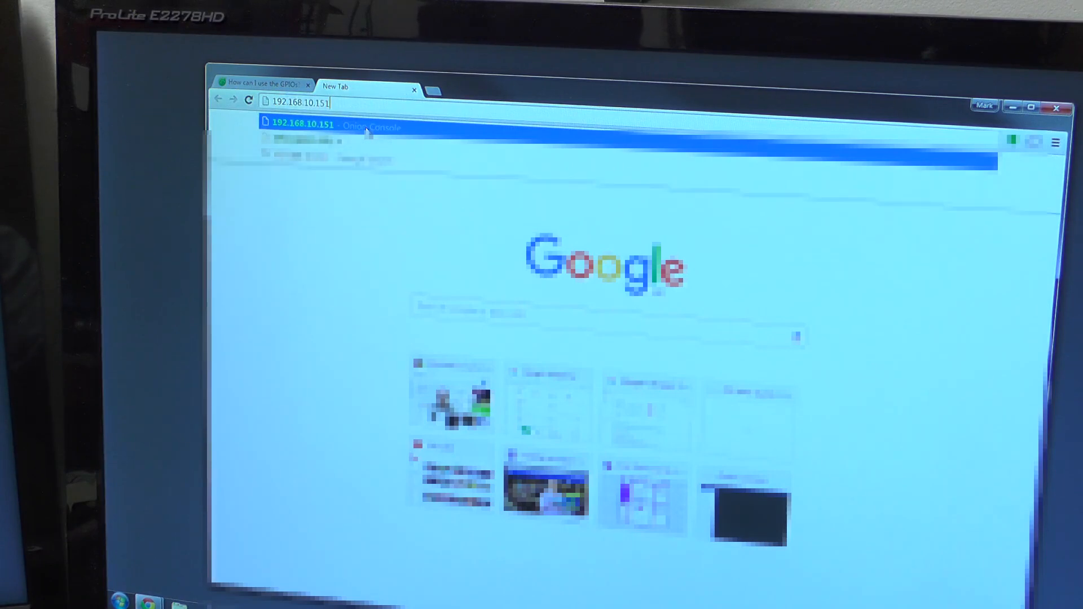
text(192.168.10.103)
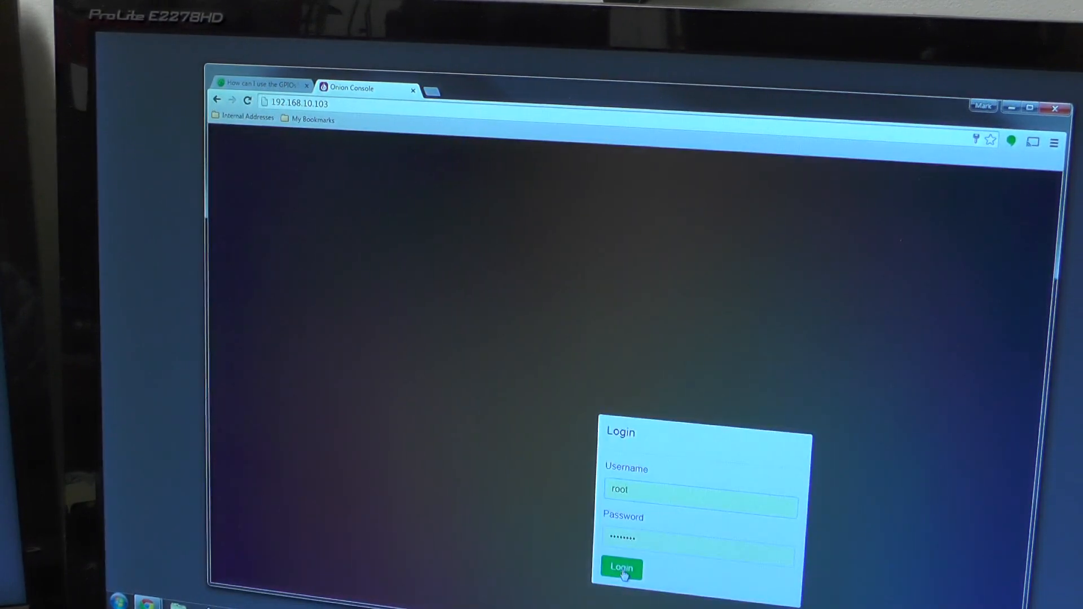
click(620, 568)
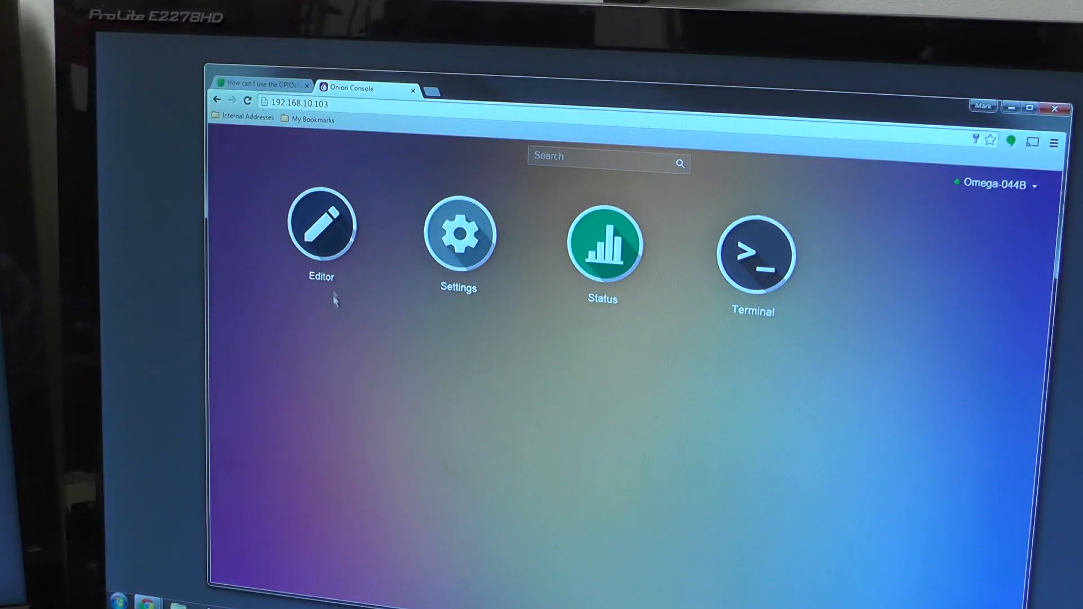
mouse_move(339, 247)
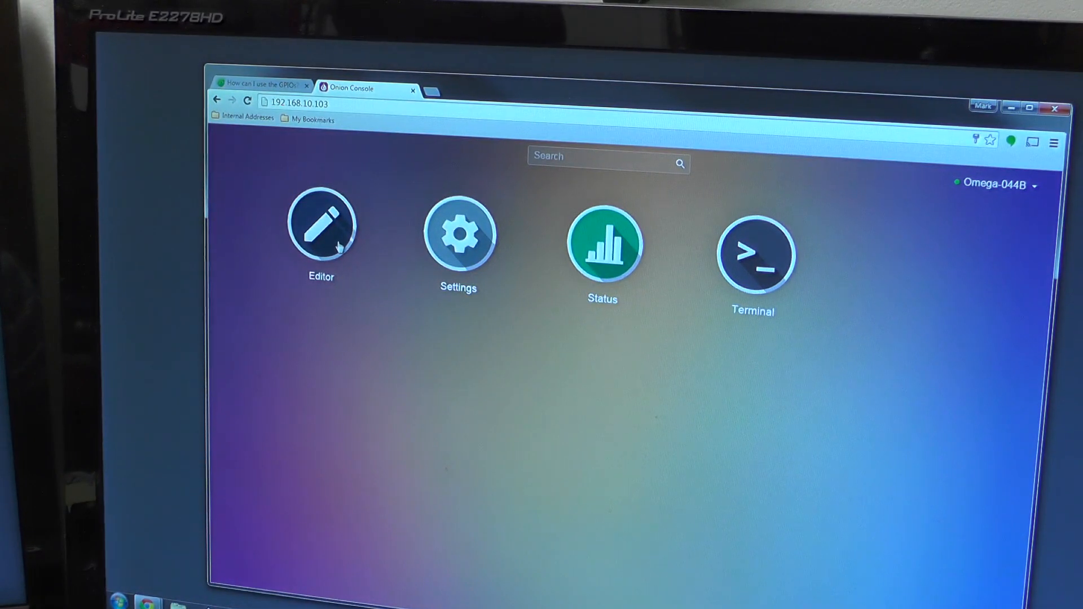
click(319, 228)
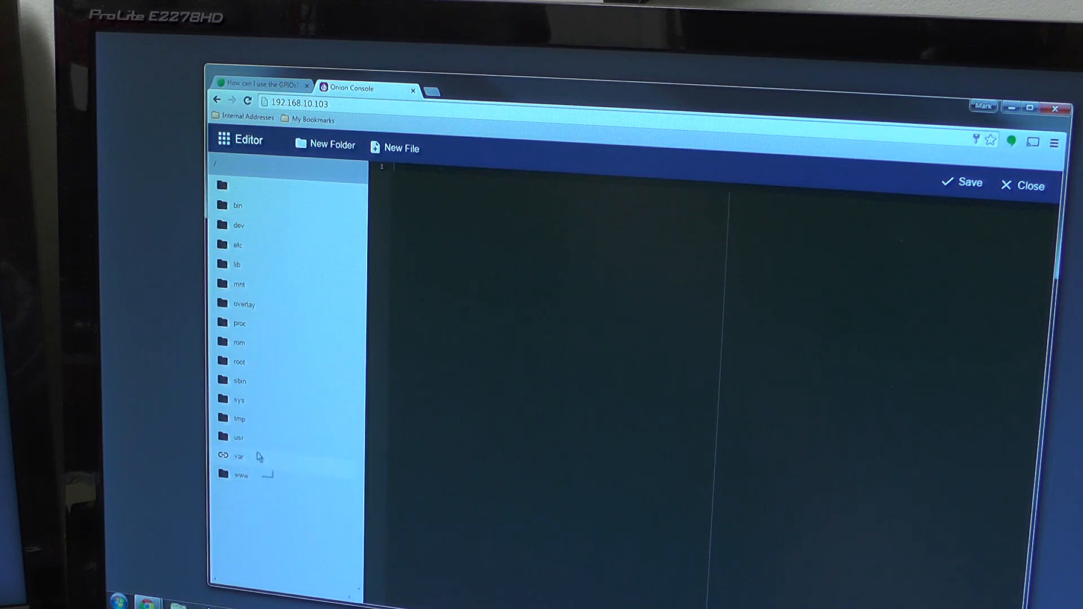
mouse_move(238, 192)
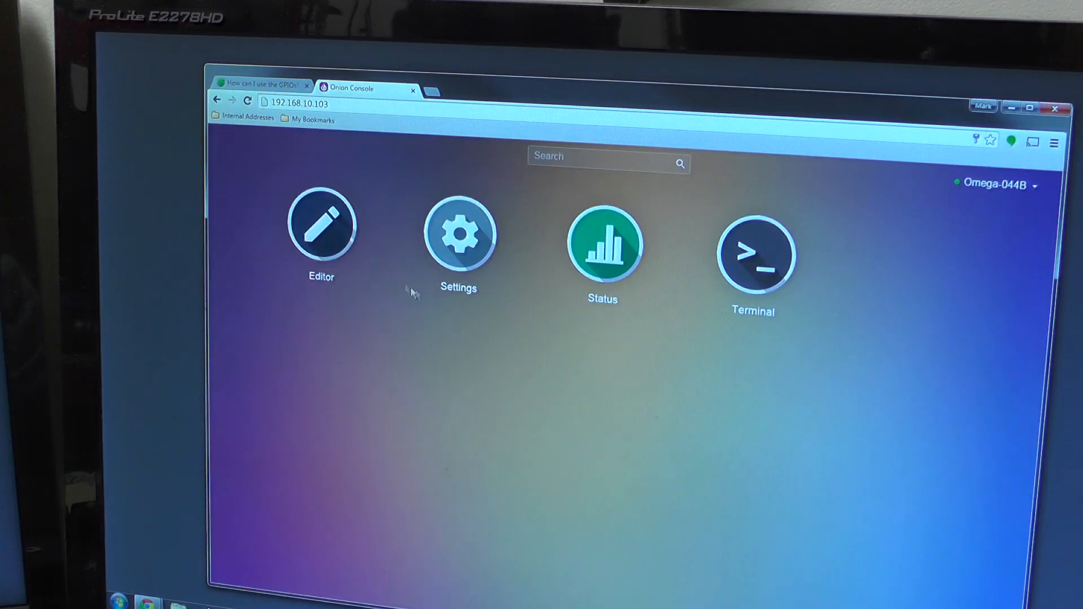
click(458, 235)
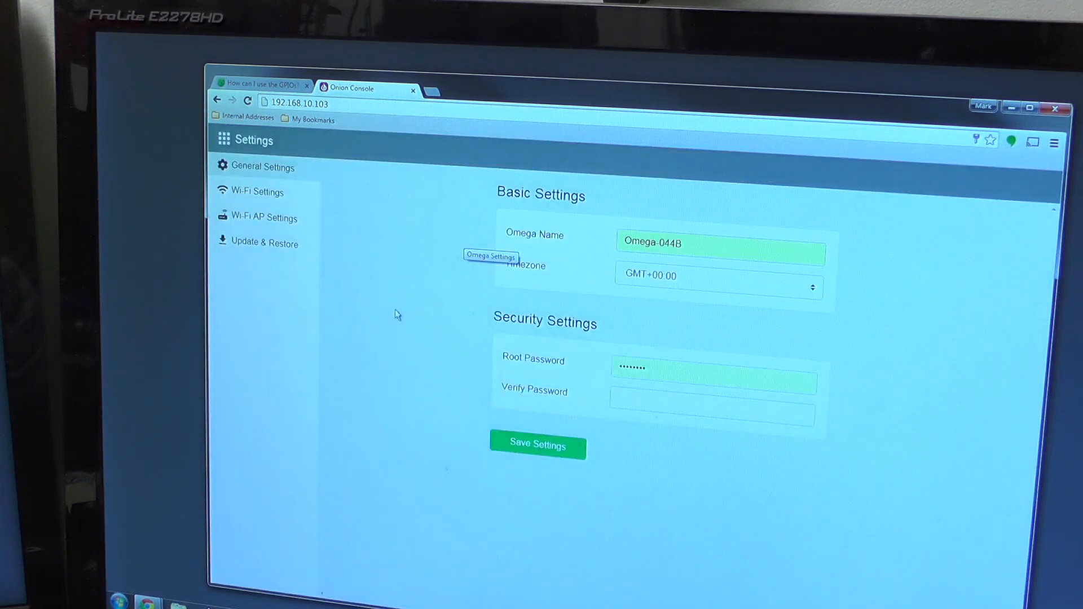
click(257, 191)
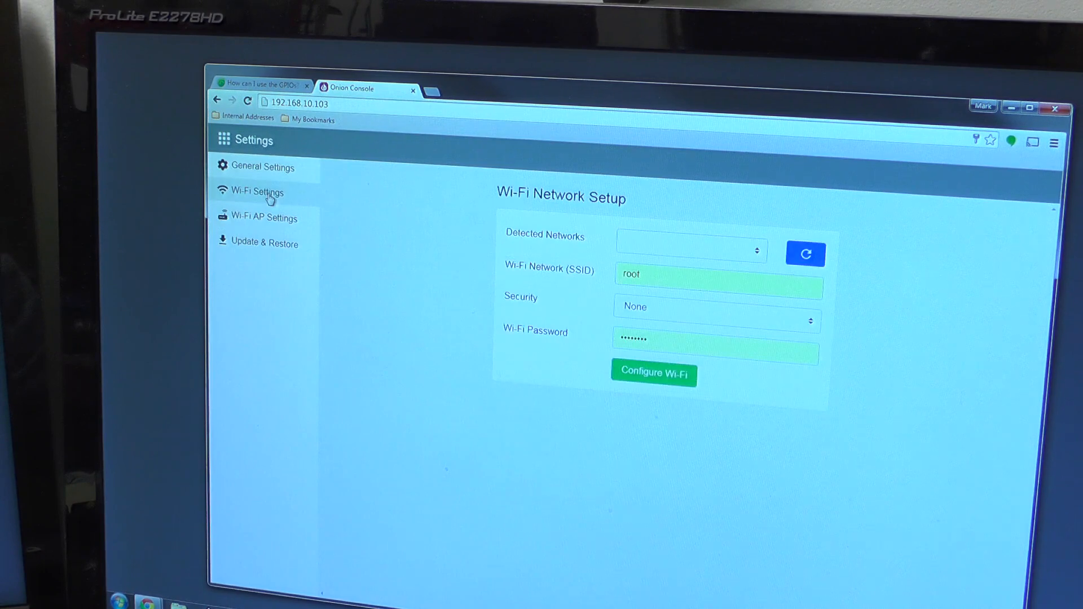
click(261, 218)
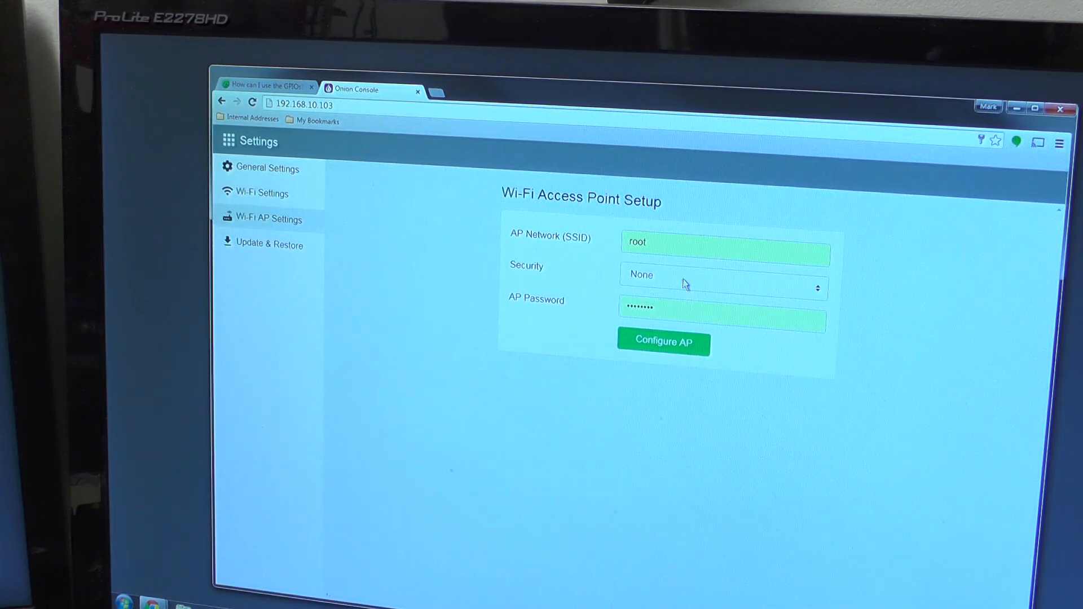
click(269, 243)
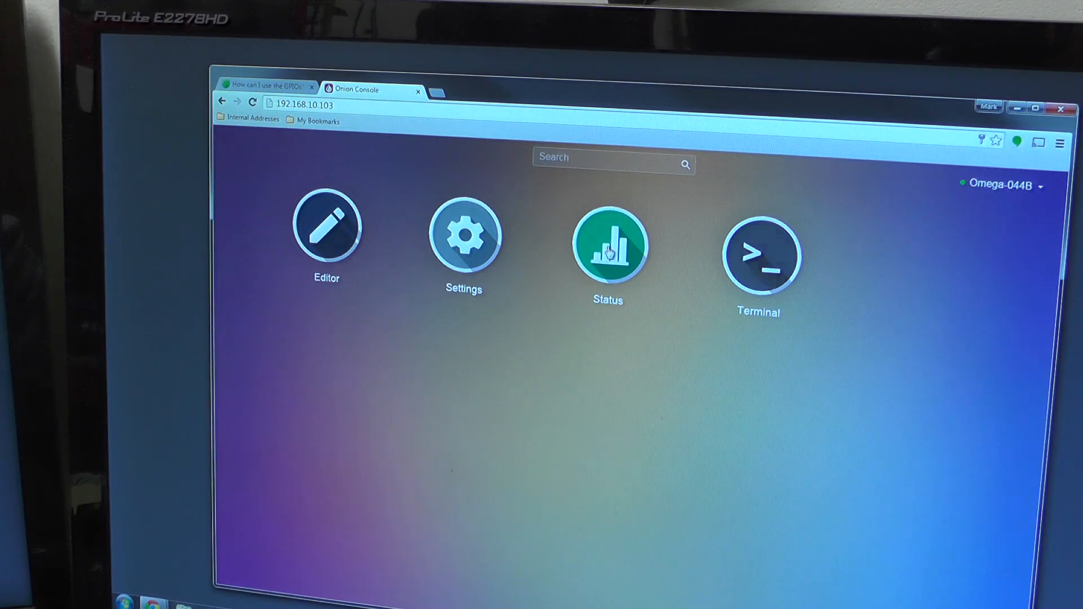
- Open the Terminal app's BusyBox shell, then bring up the GPIO help article
click(606, 245)
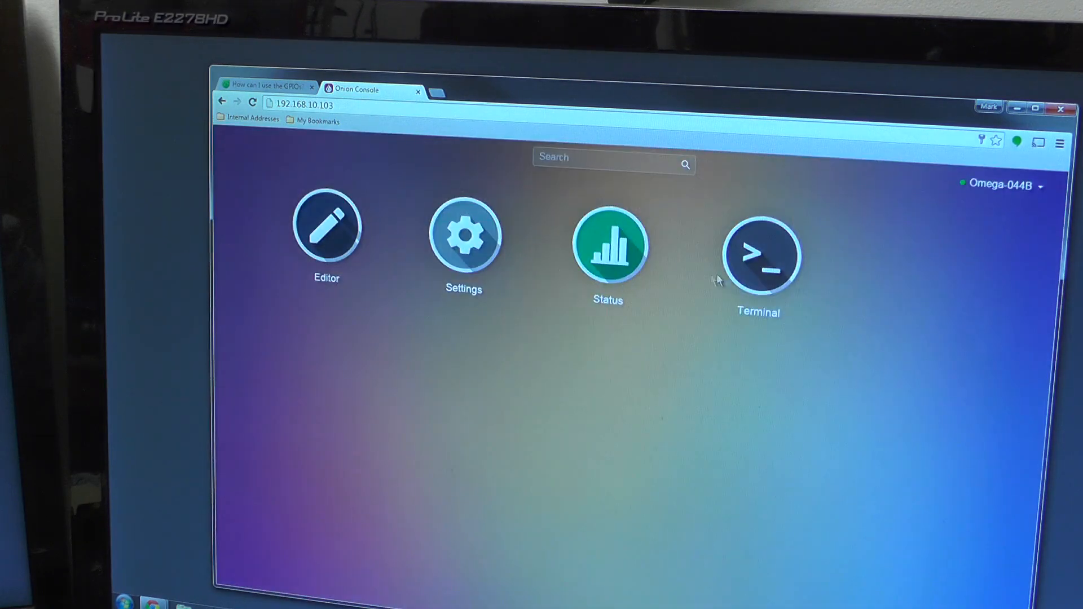
click(757, 246)
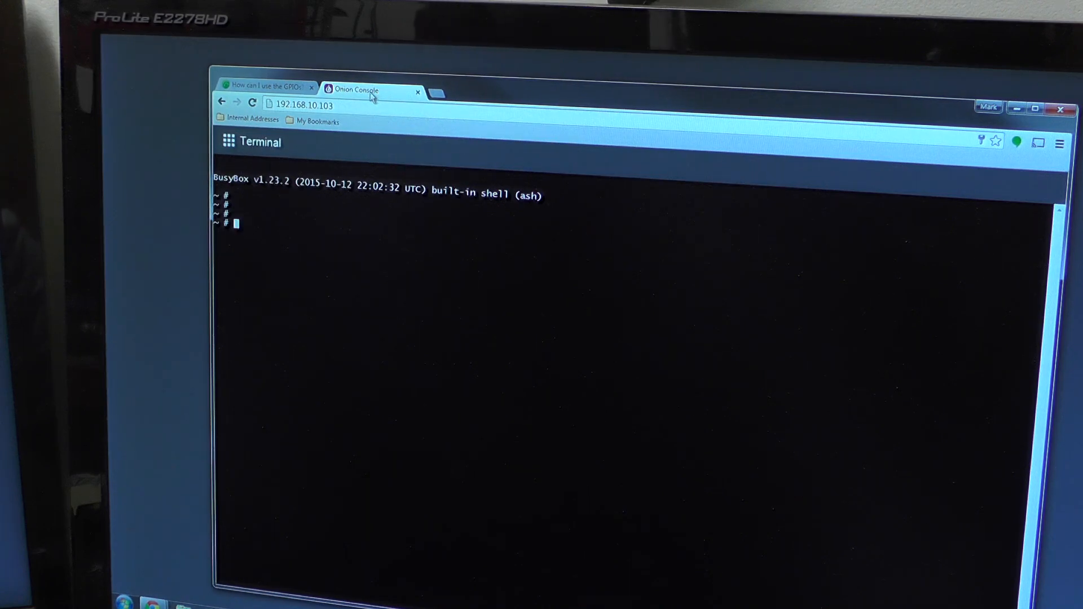
click(266, 86)
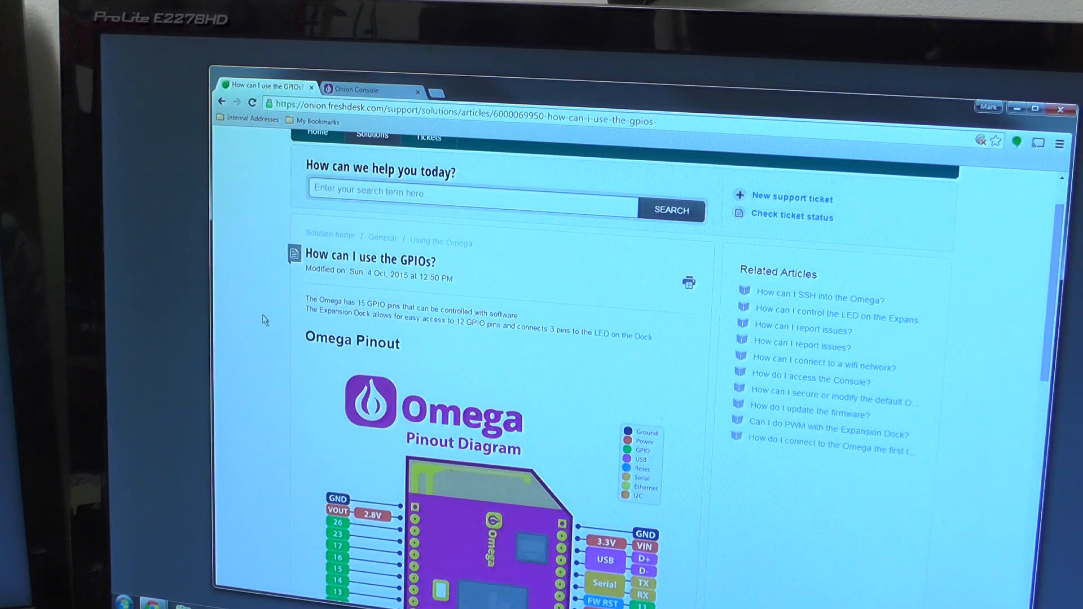
- Read the article's fast-gpio command-line usage, then return to the Onion Console shell
scroll(down, 3)
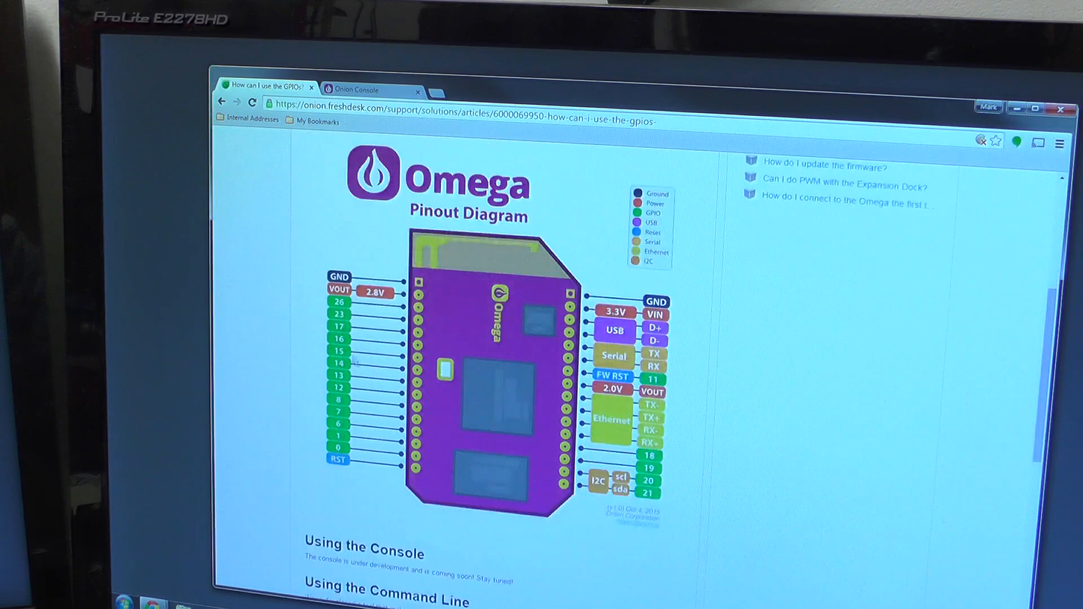
scroll(down, 3)
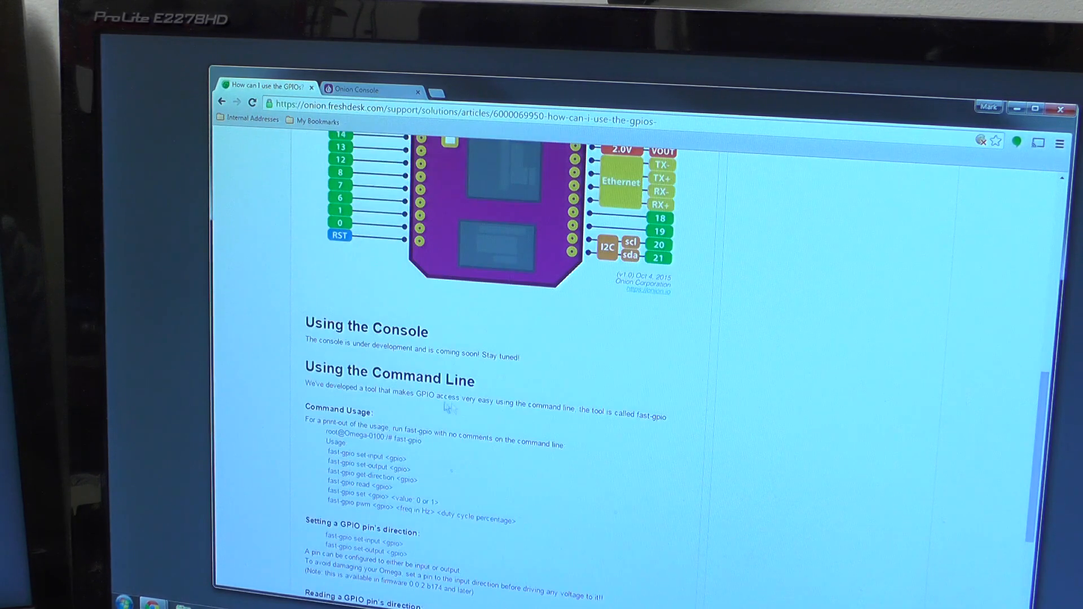
scroll(down, 3)
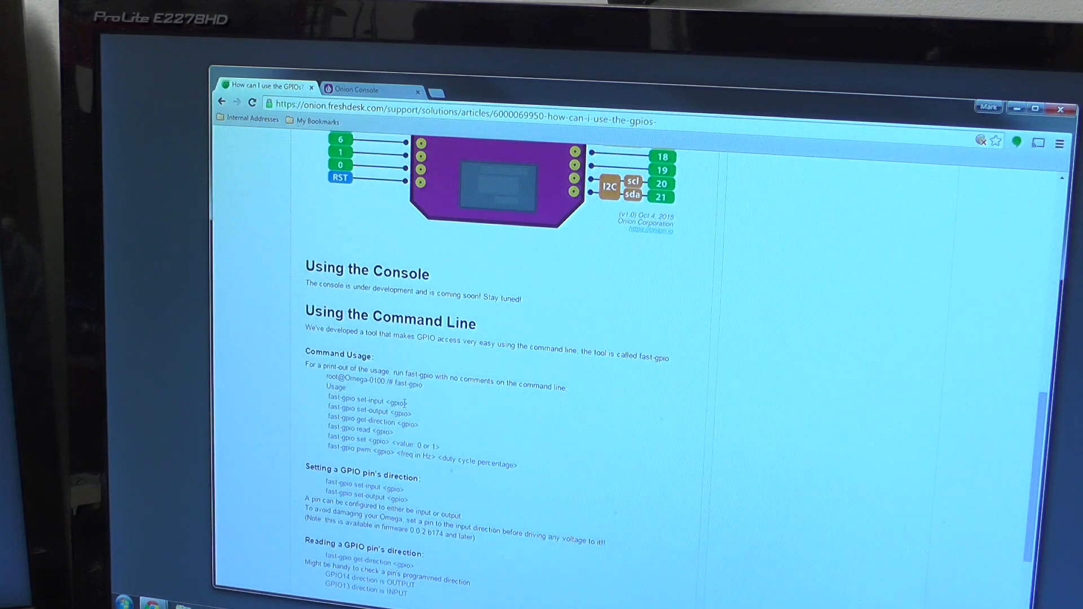
click(360, 89)
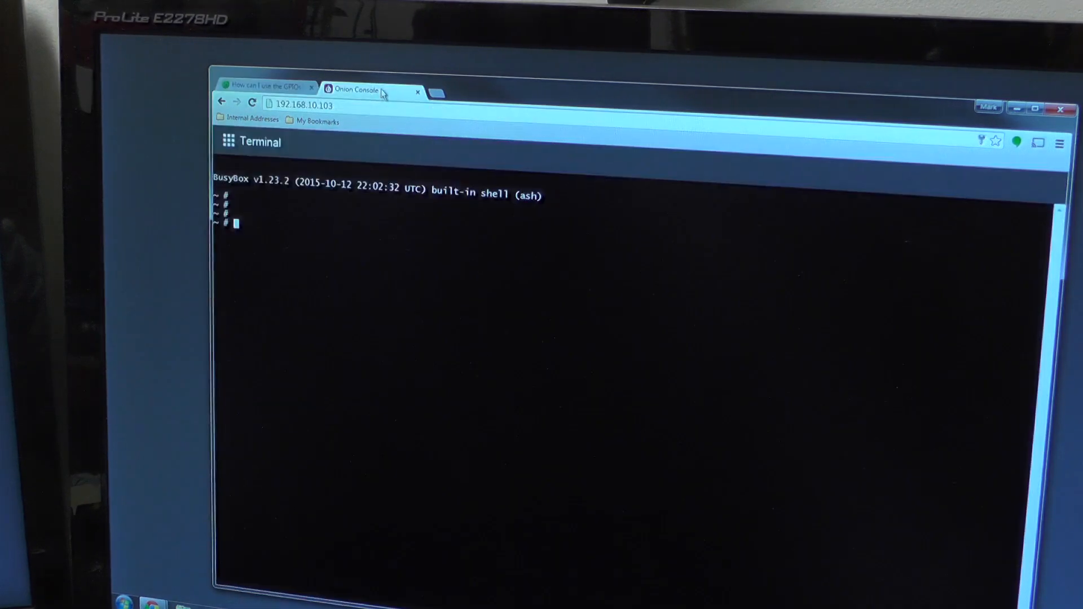
mouse_move(484, 453)
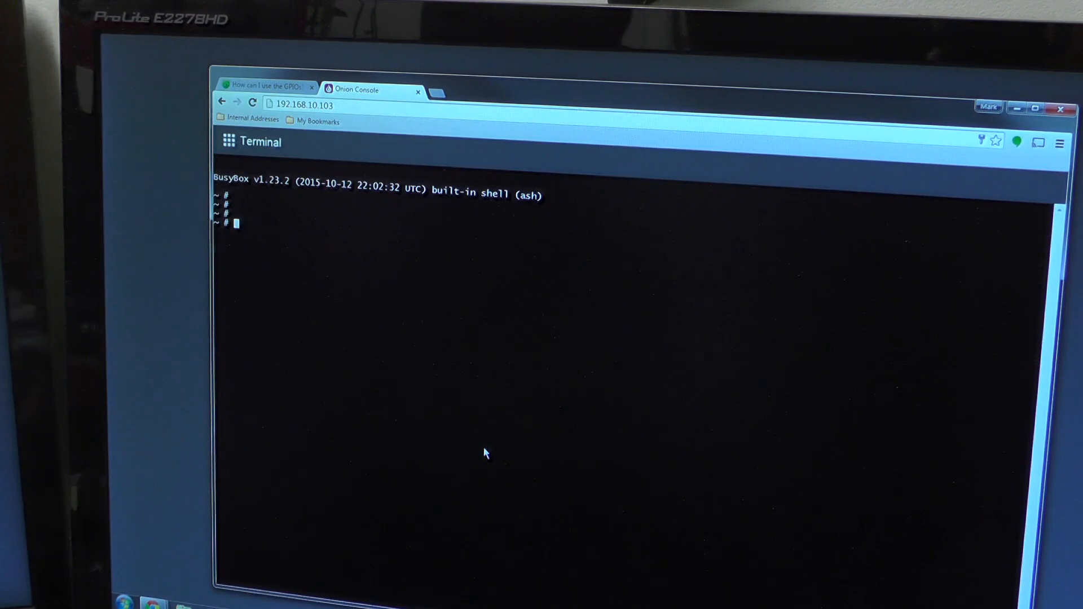
- Try fast-gpio, move into /usr/bin, list its commands, and run gpioctl
text(fast-gpio)
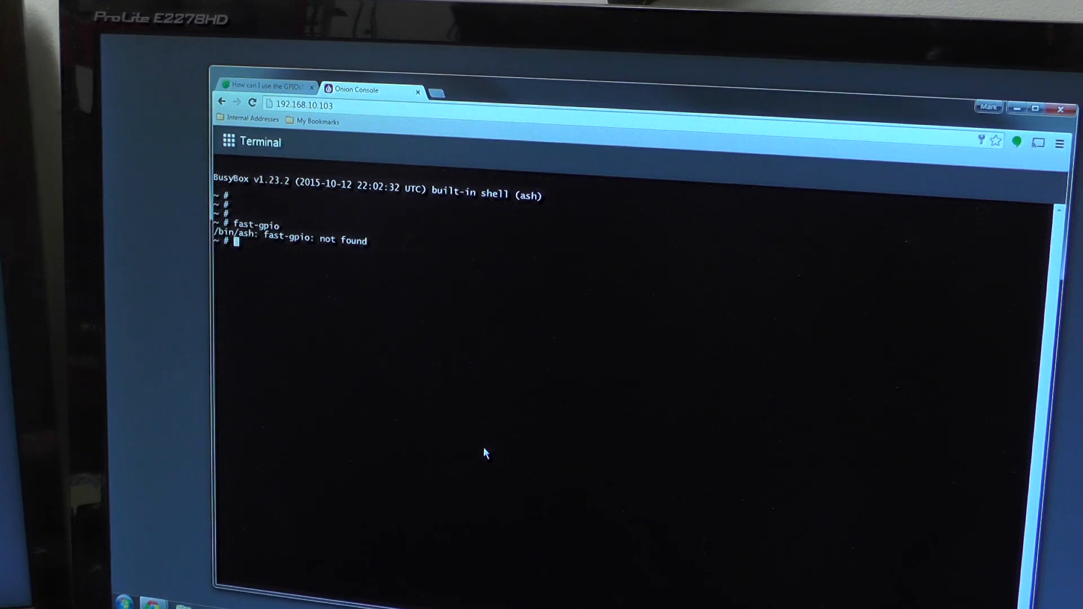
mouse_move(473, 375)
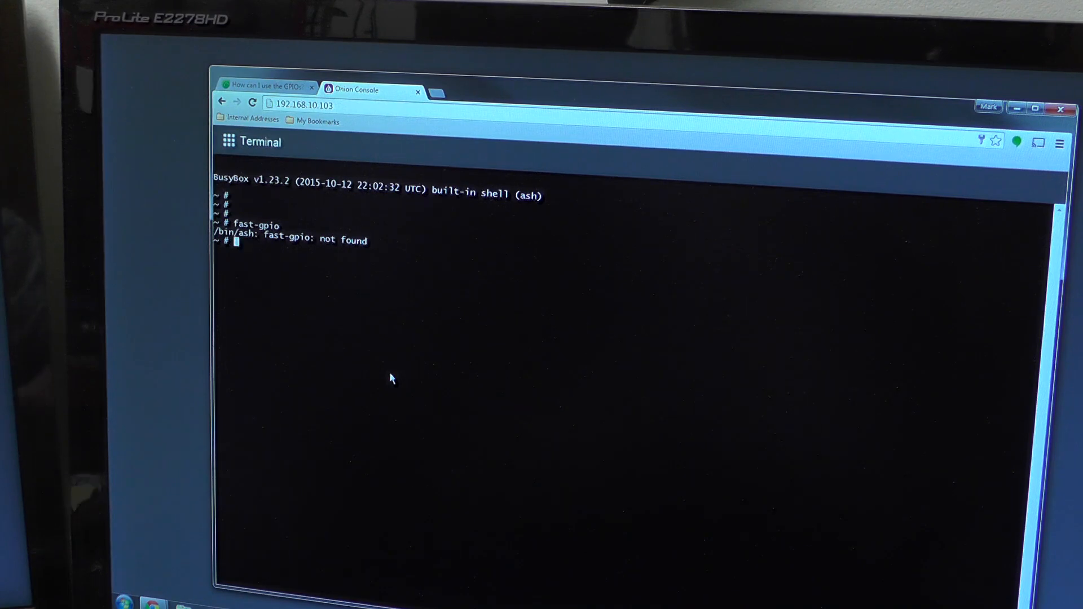
text(cd)
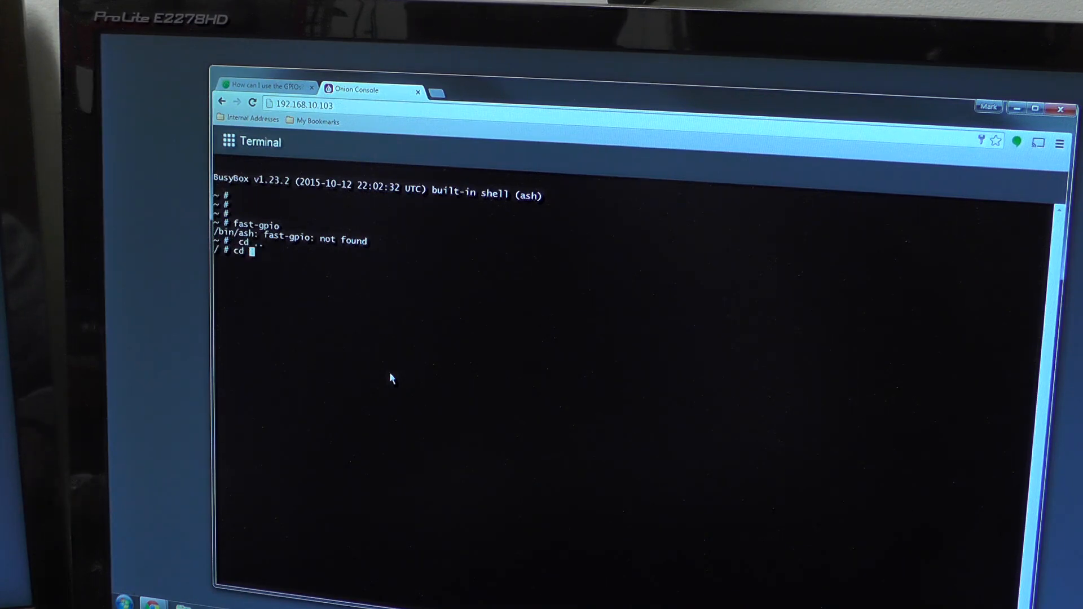
text(usr)
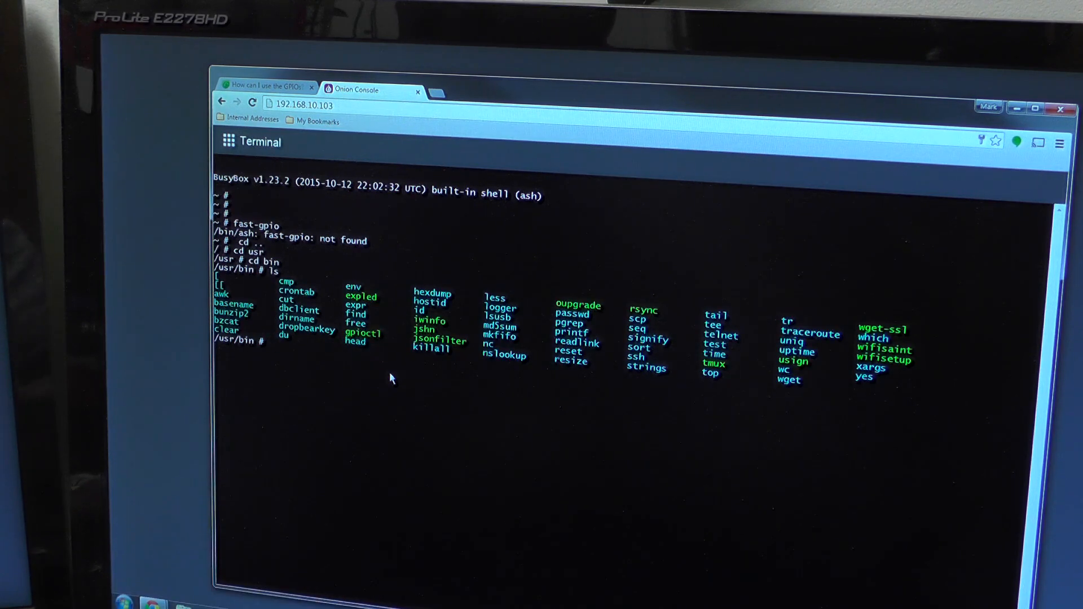
text(gpio)
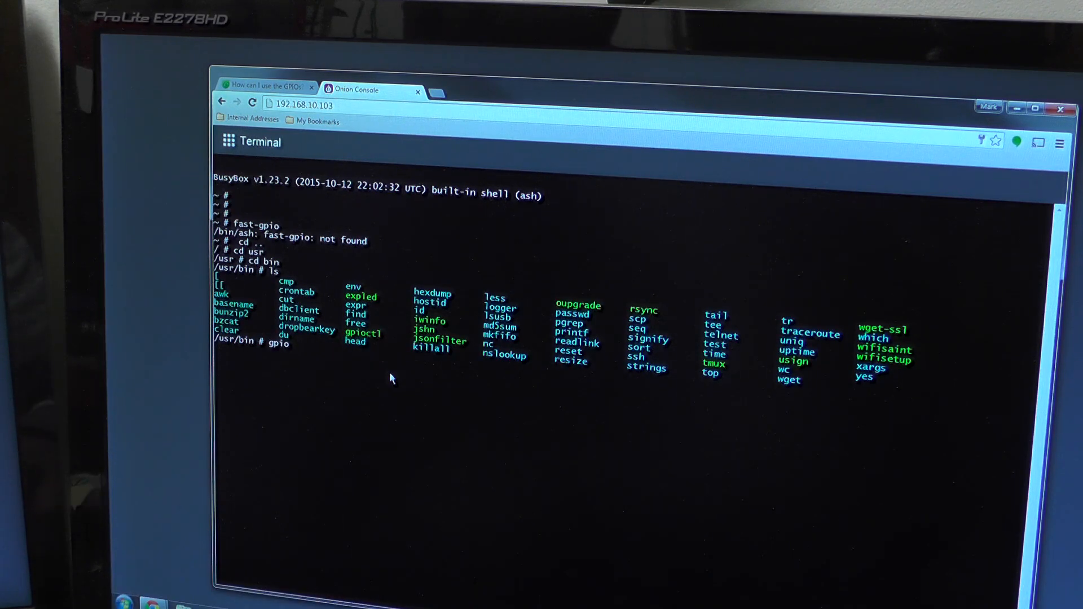
text(gpioctl)
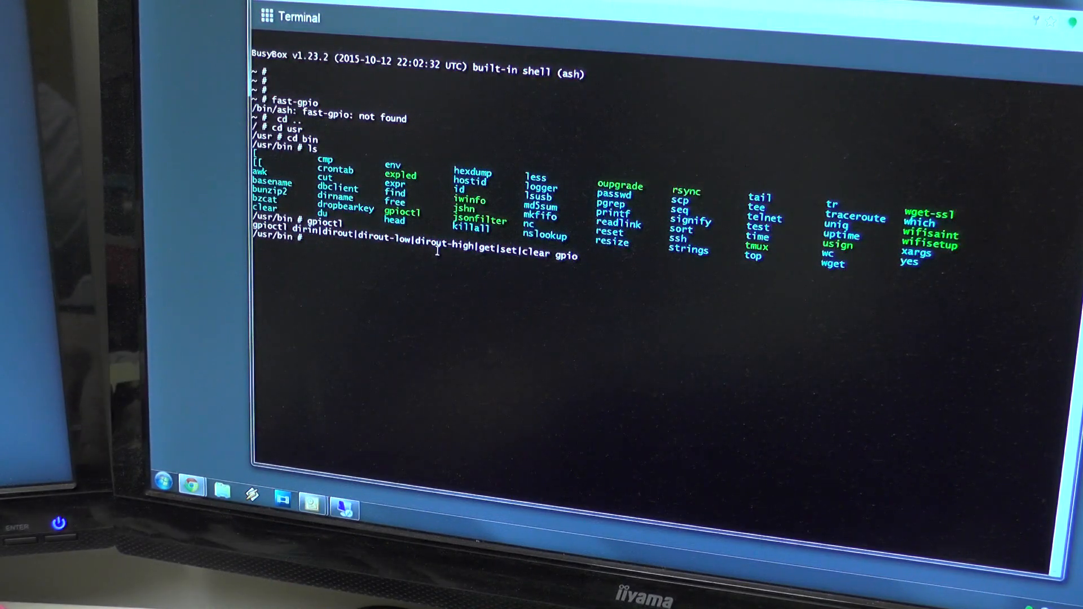
- Run gpioctl dirout-high 0 and dirout-low 0, then view the GPIO help article
text(gpioctl)
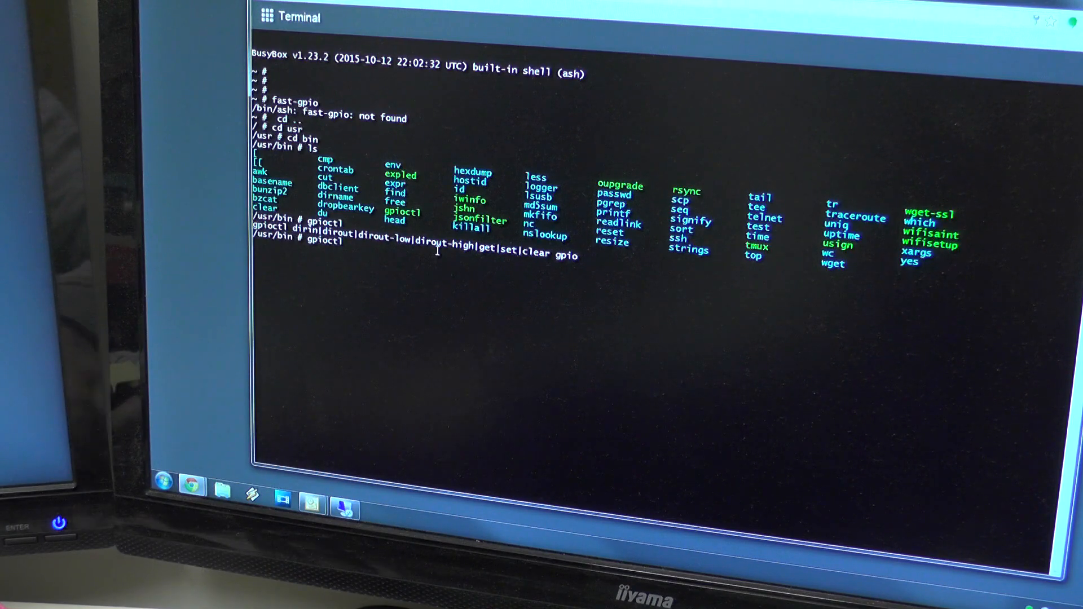
text(dir)
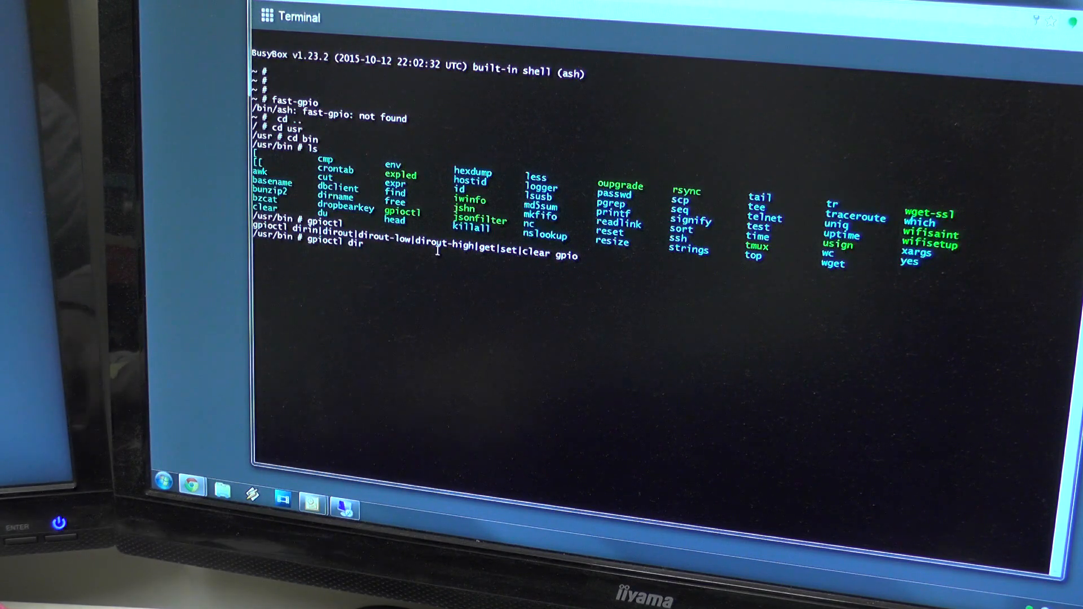
text(out-)
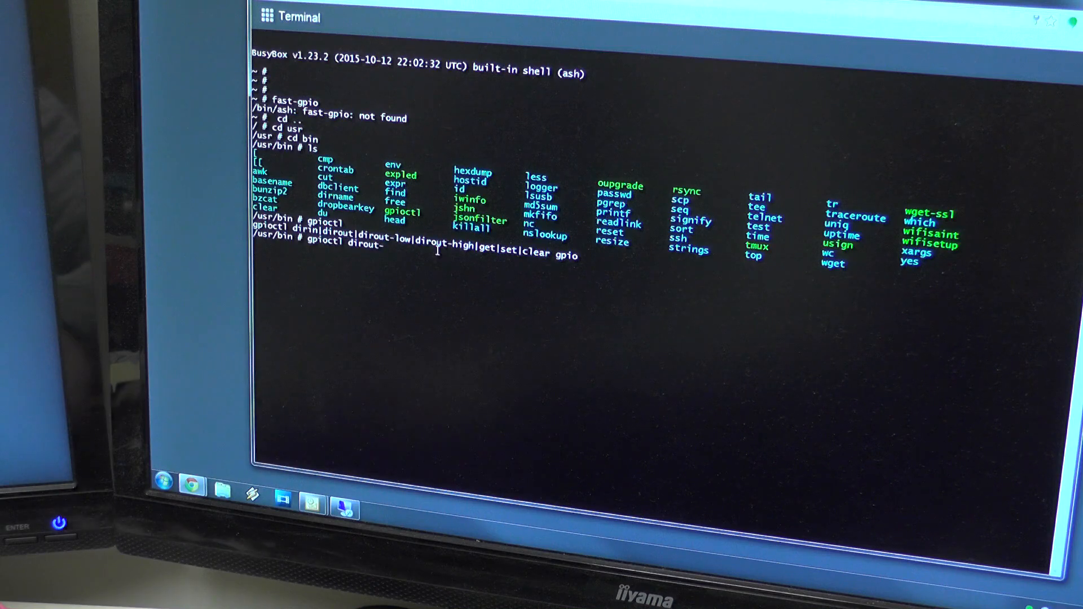
text(high)
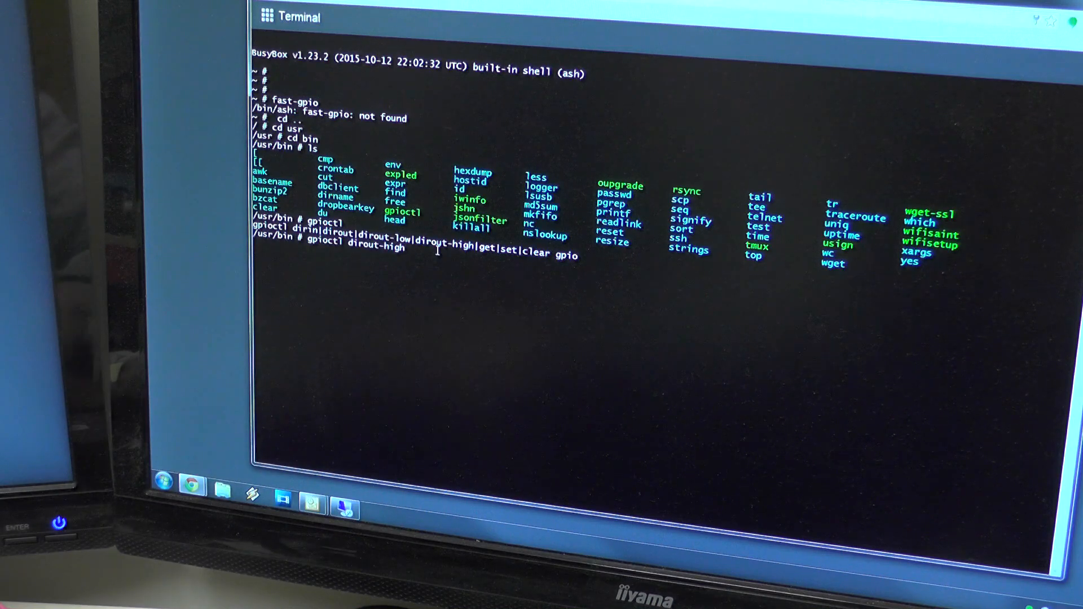
text(0)
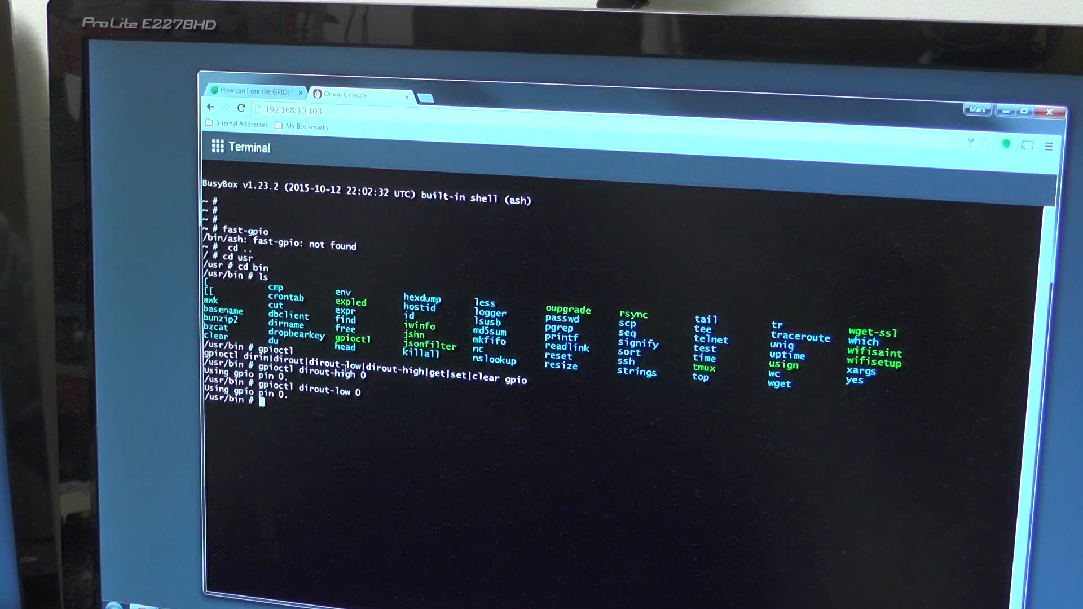
click(256, 92)
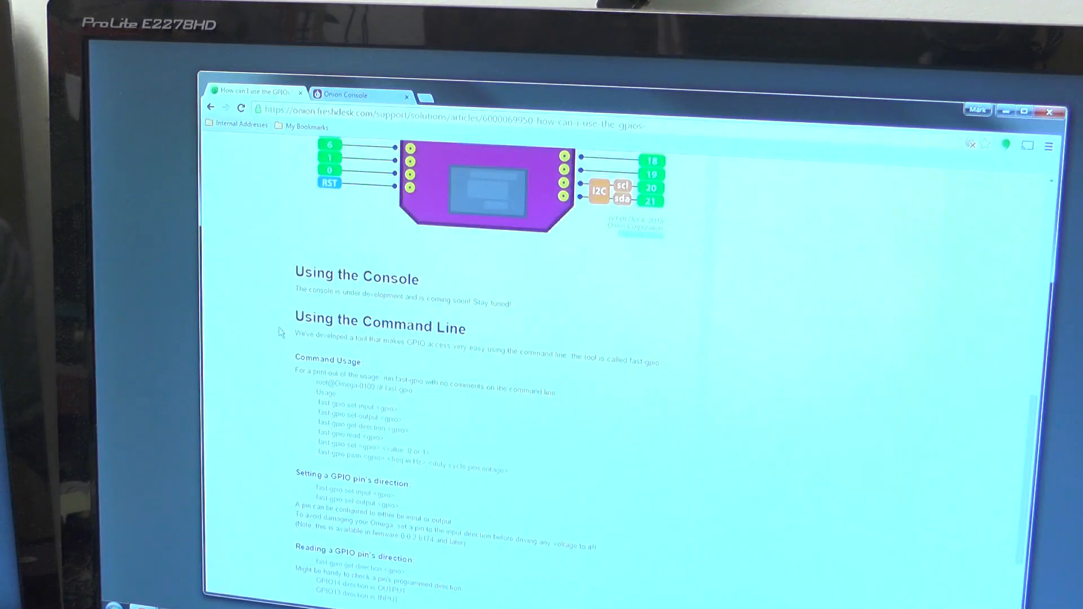
- Back in the terminal, run expled and expled 0x000000, getting fast-gpio not found
click(352, 95)
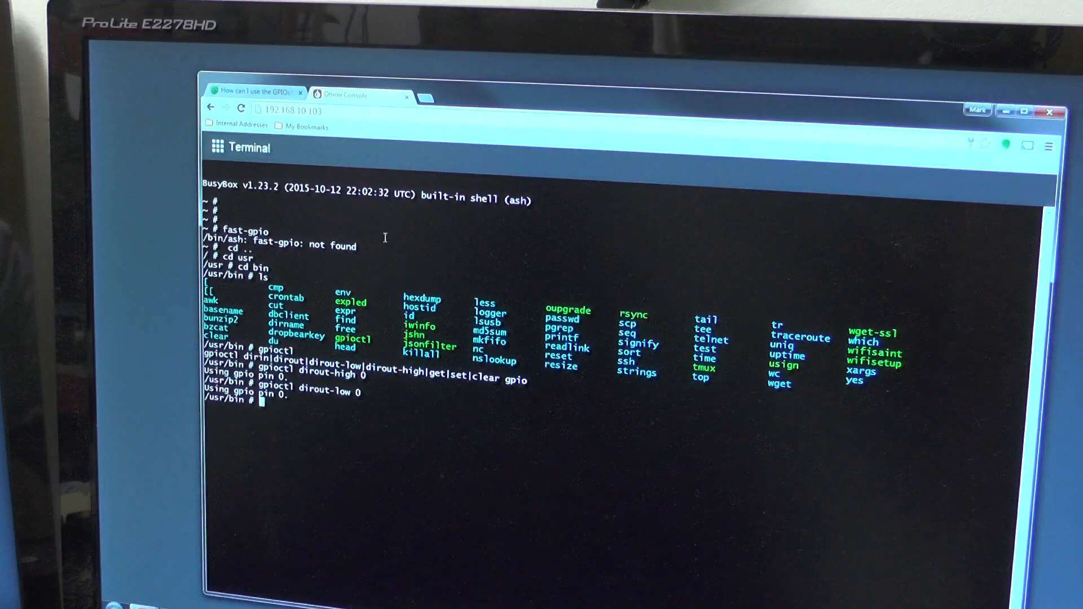
mouse_move(484, 499)
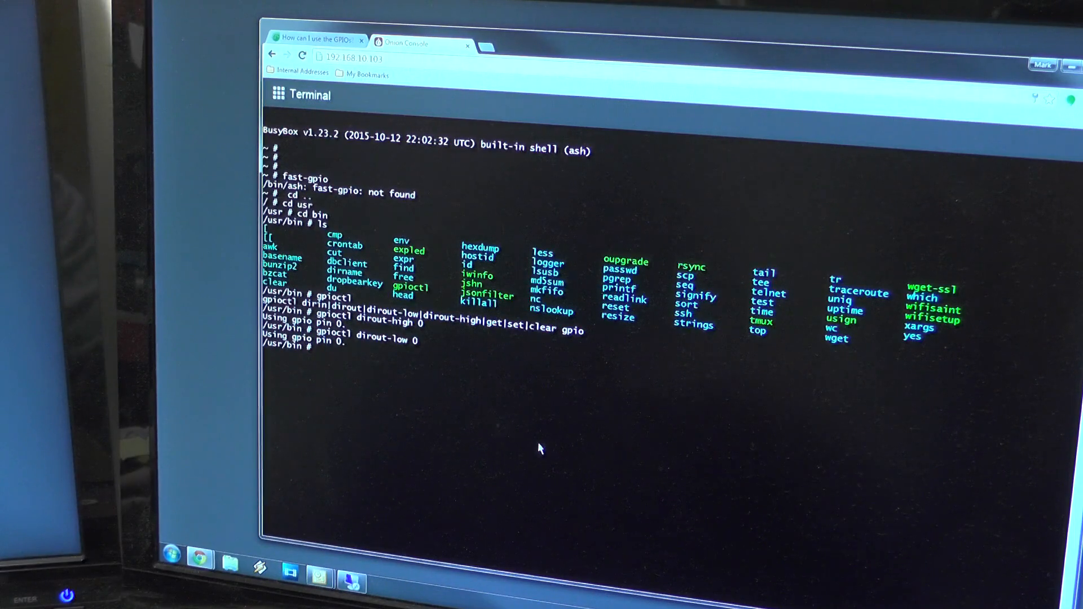
text(exp)
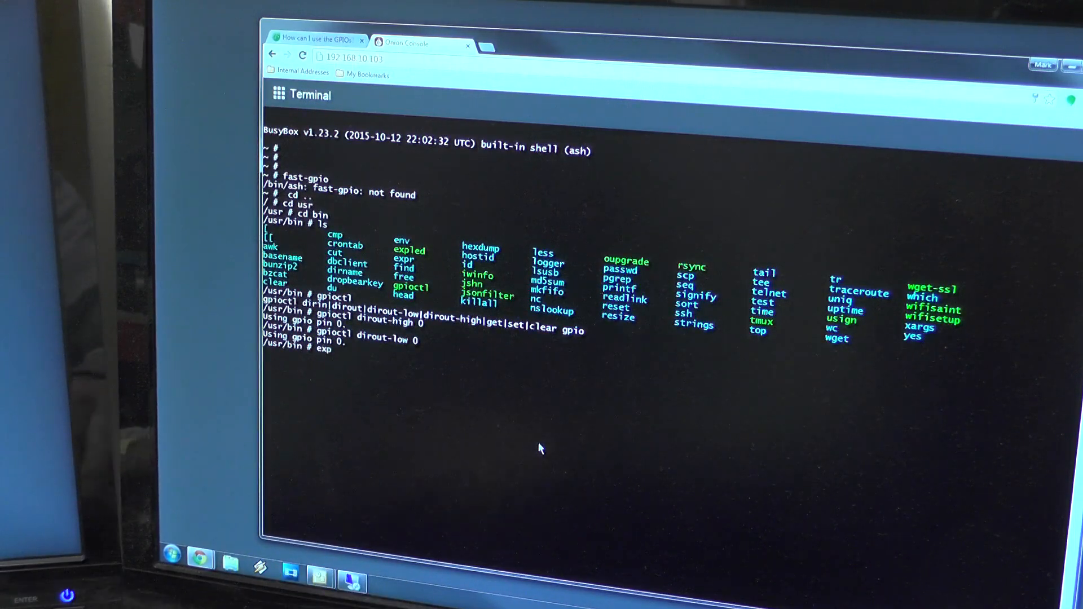
text(expled)
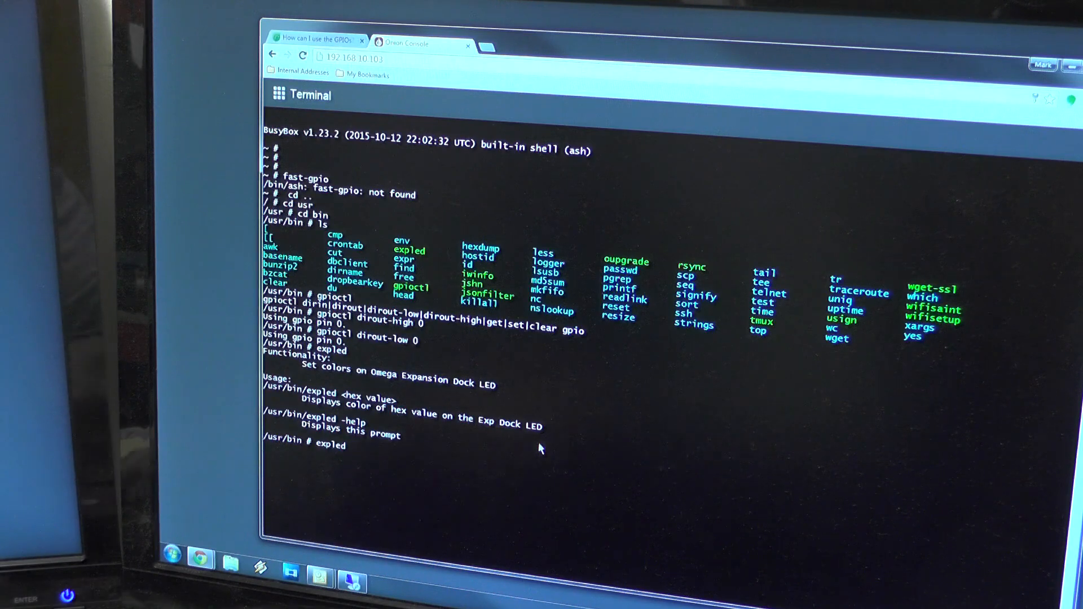
text(0)
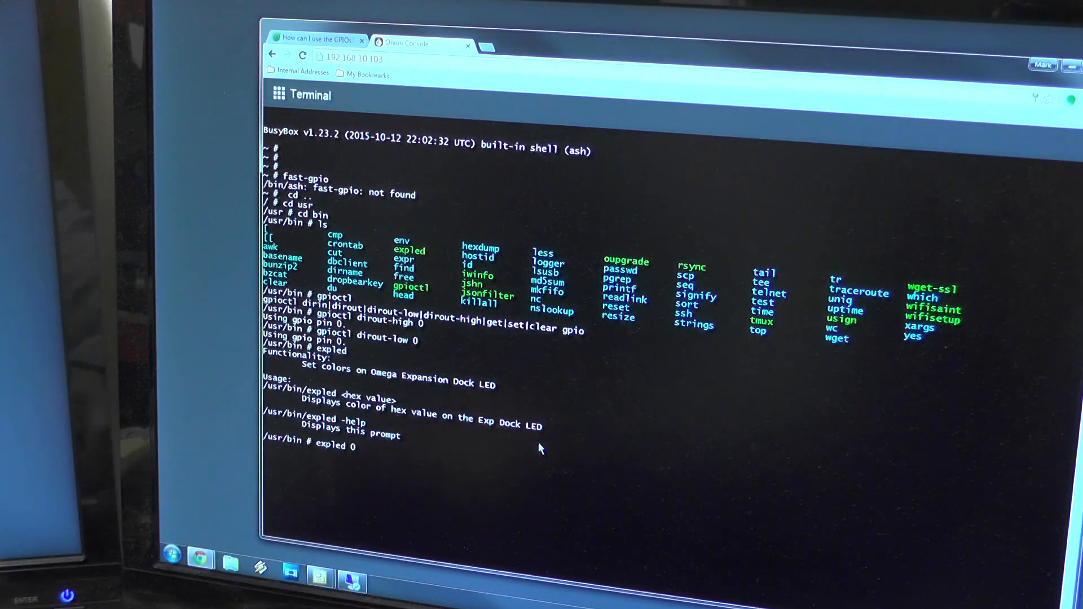
text(x)
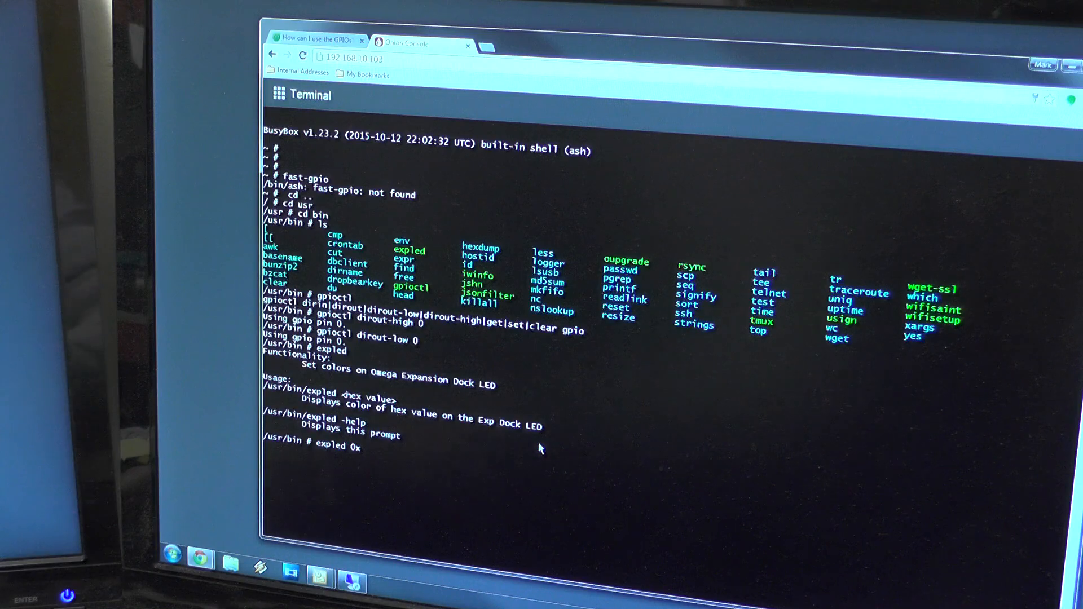
text(000000)
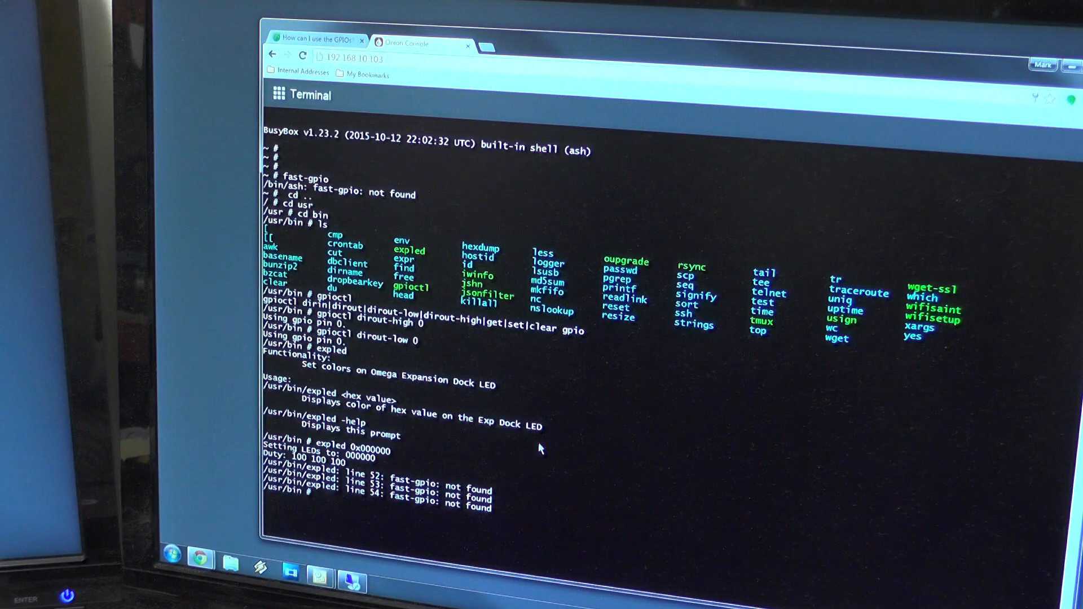
mouse_move(511, 443)
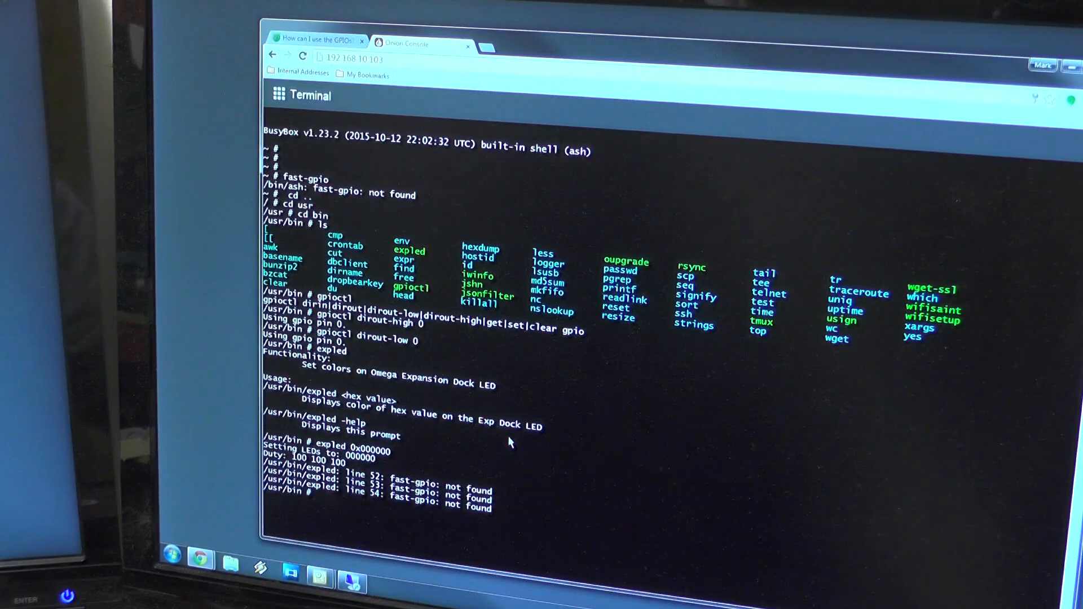